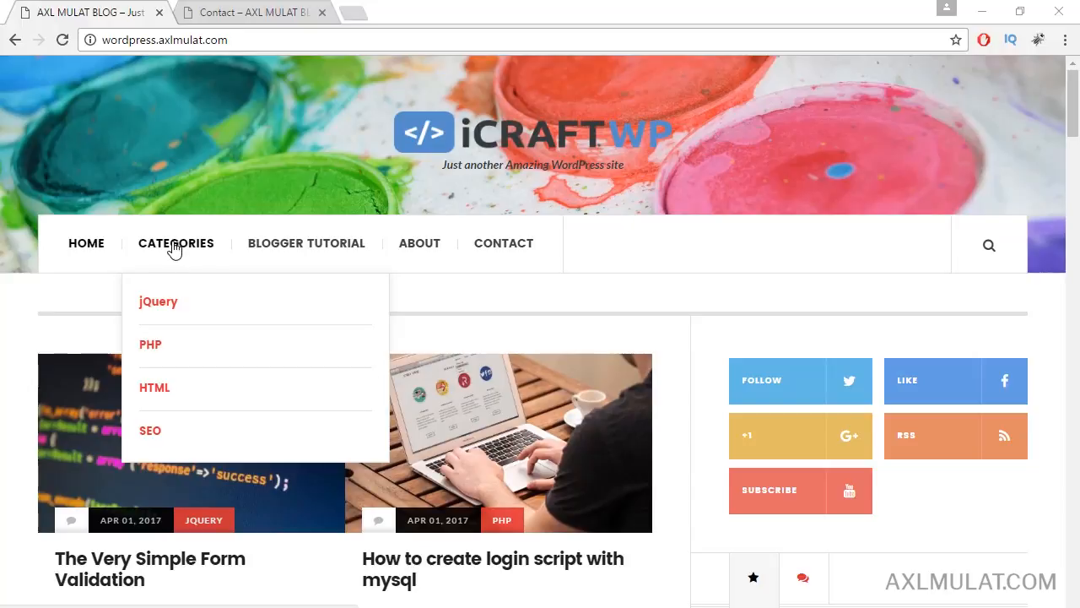
mouse_move(1023, 220)
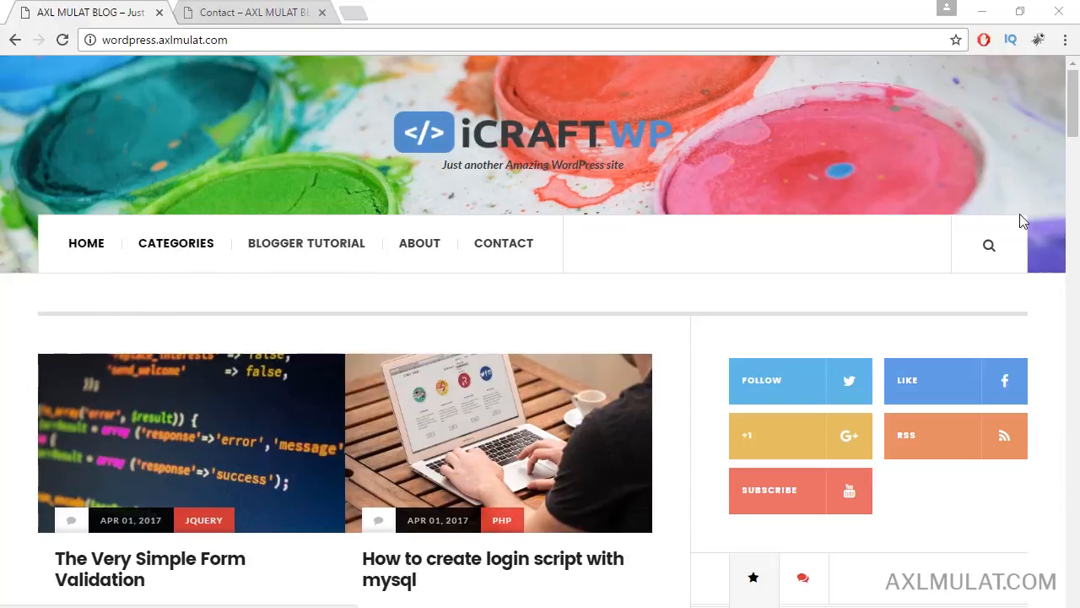
Toggle the site search overlay open and closed, then return to the blog home page
click(989, 246)
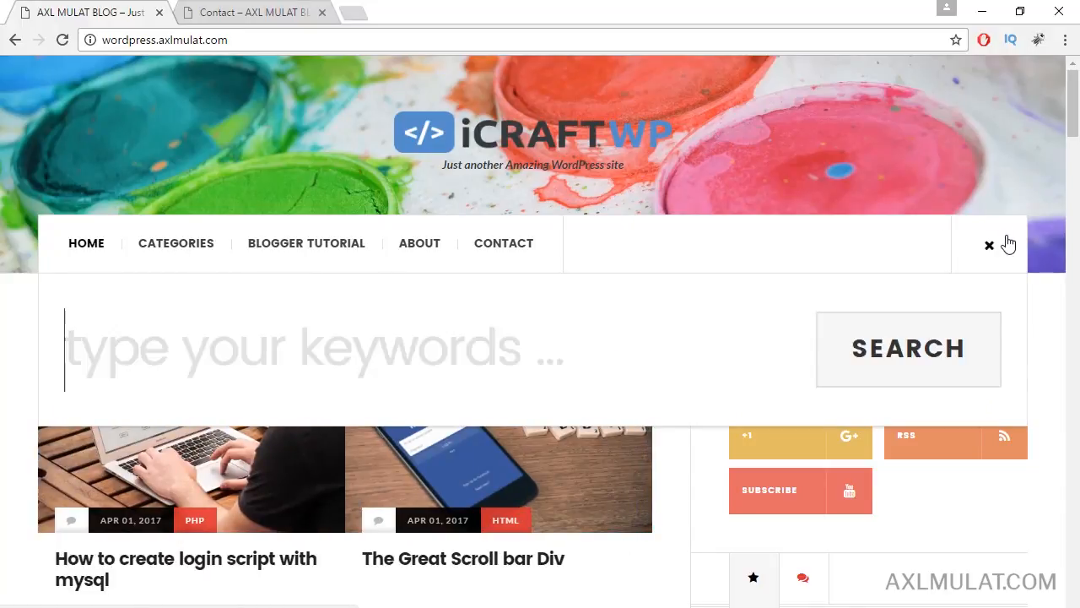
click(989, 244)
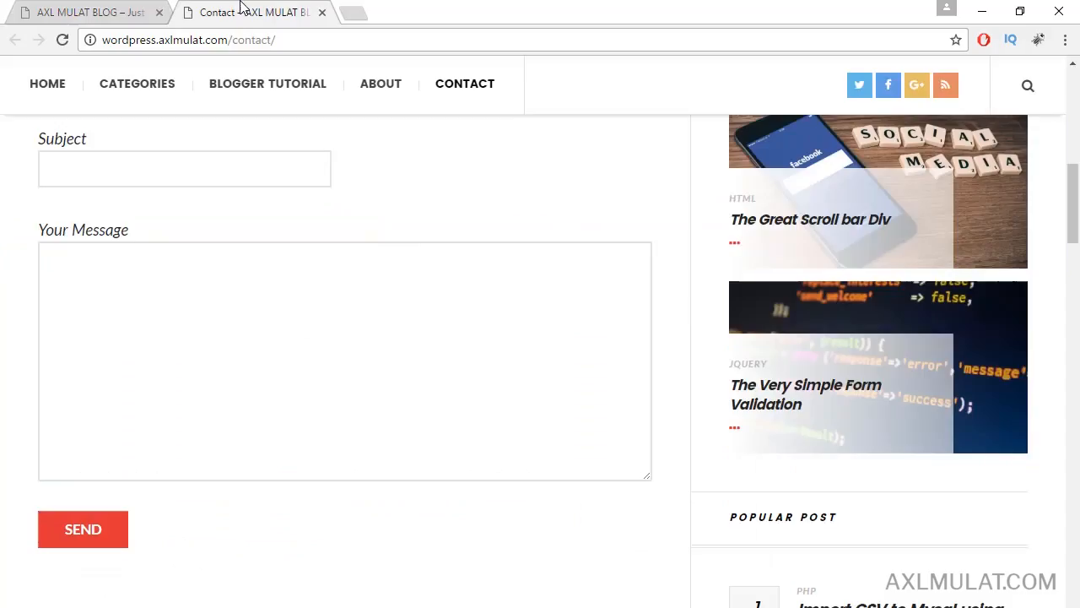
scroll(up, 3)
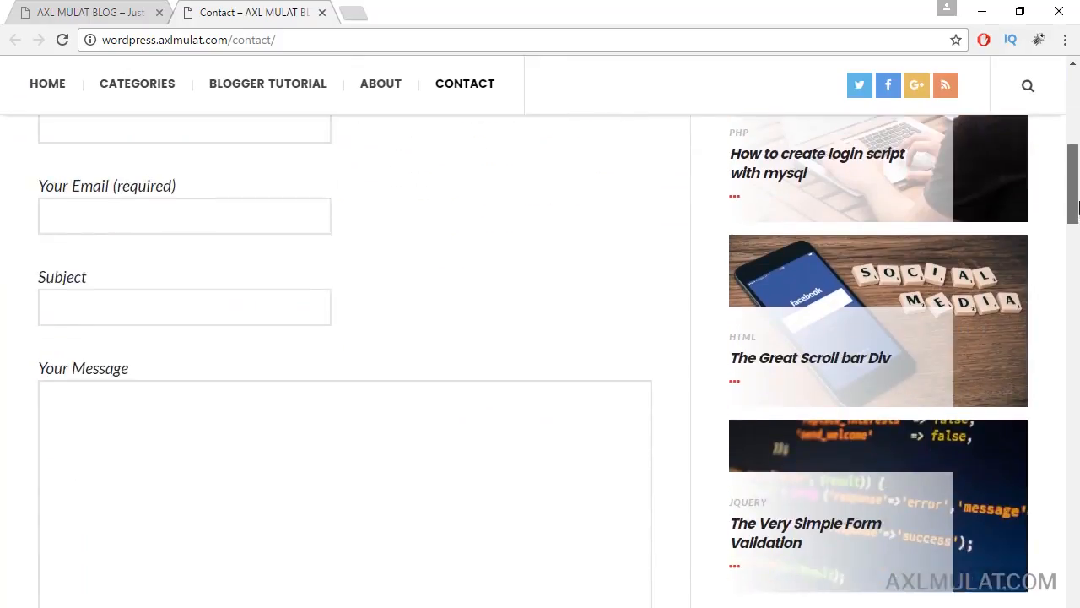
click(85, 12)
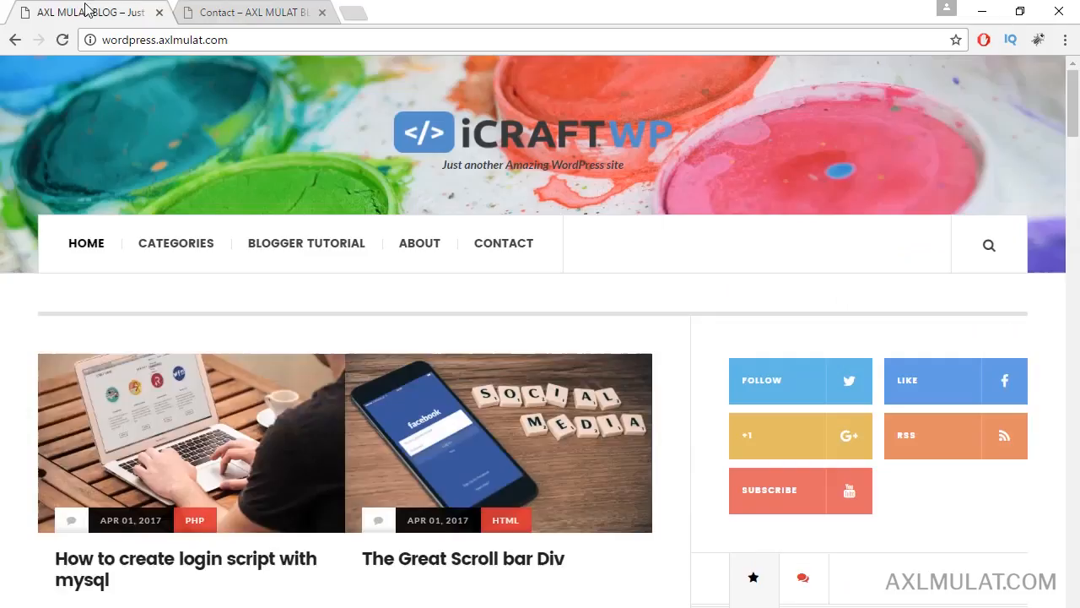
Scroll past the carousel to the sidebar tabs and popular posts widgets
scroll(down, 3)
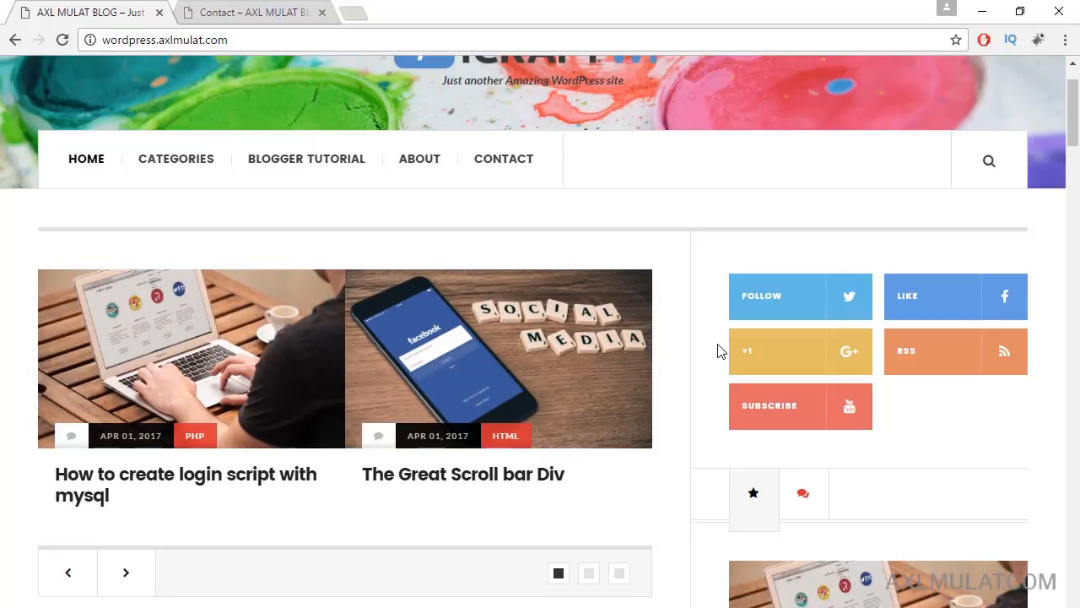
scroll(down, 3)
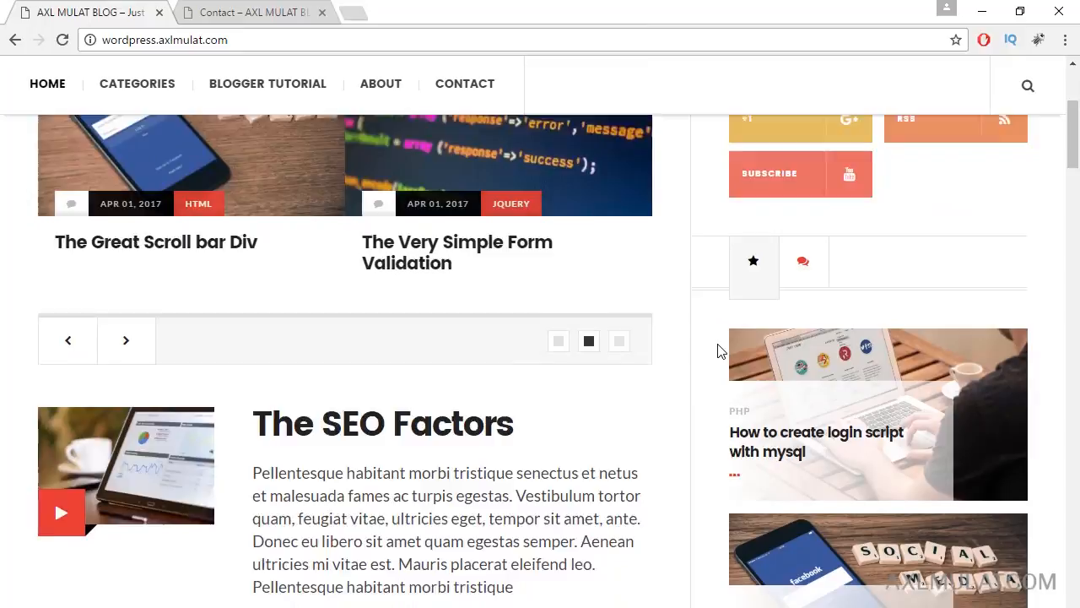
scroll(down, 3)
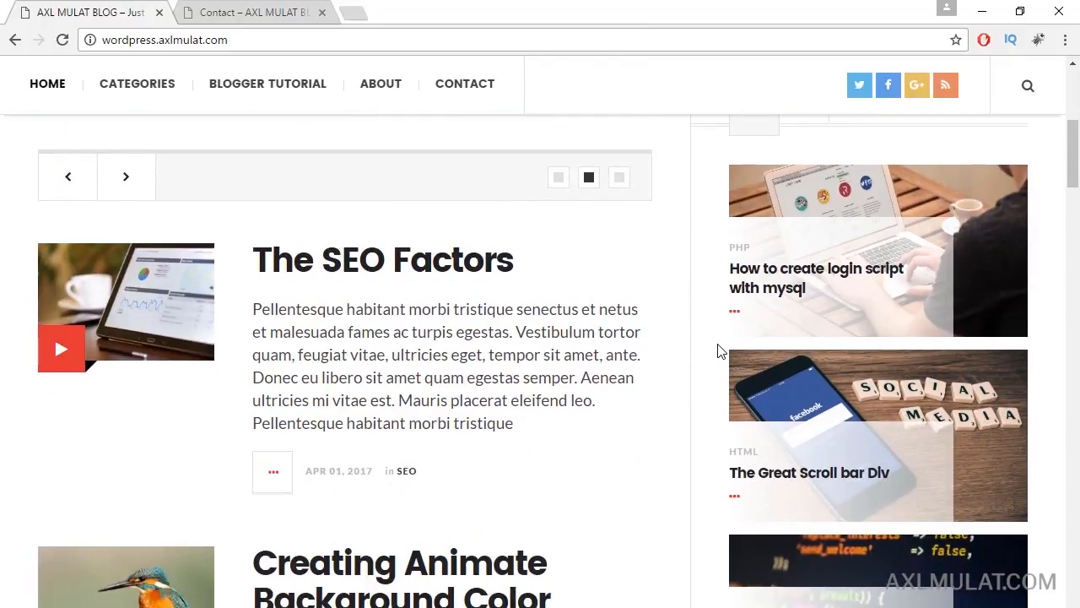
scroll(down, 3)
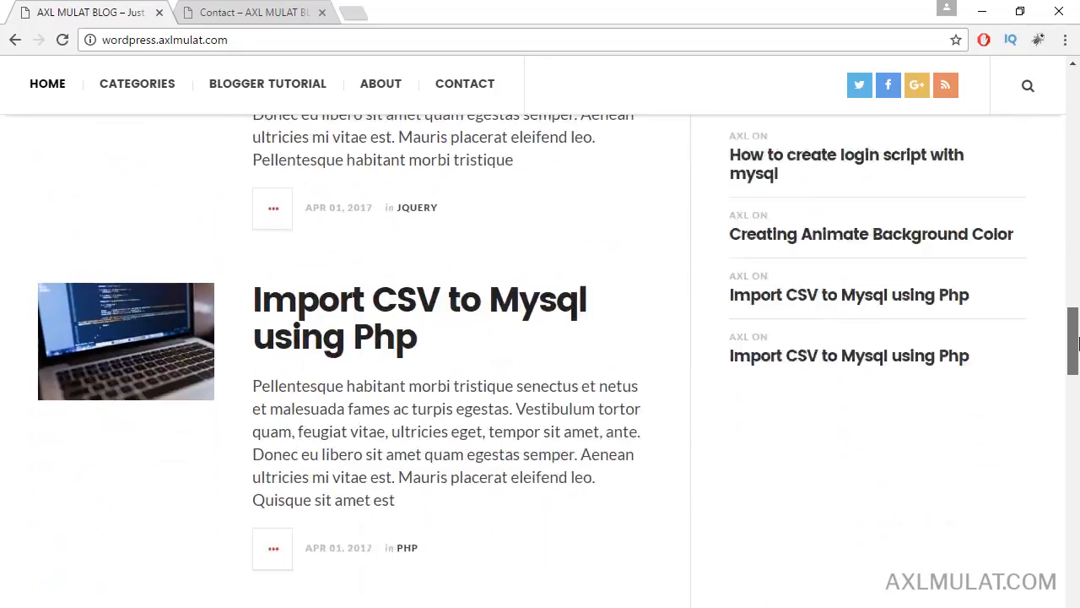
scroll(down, 3)
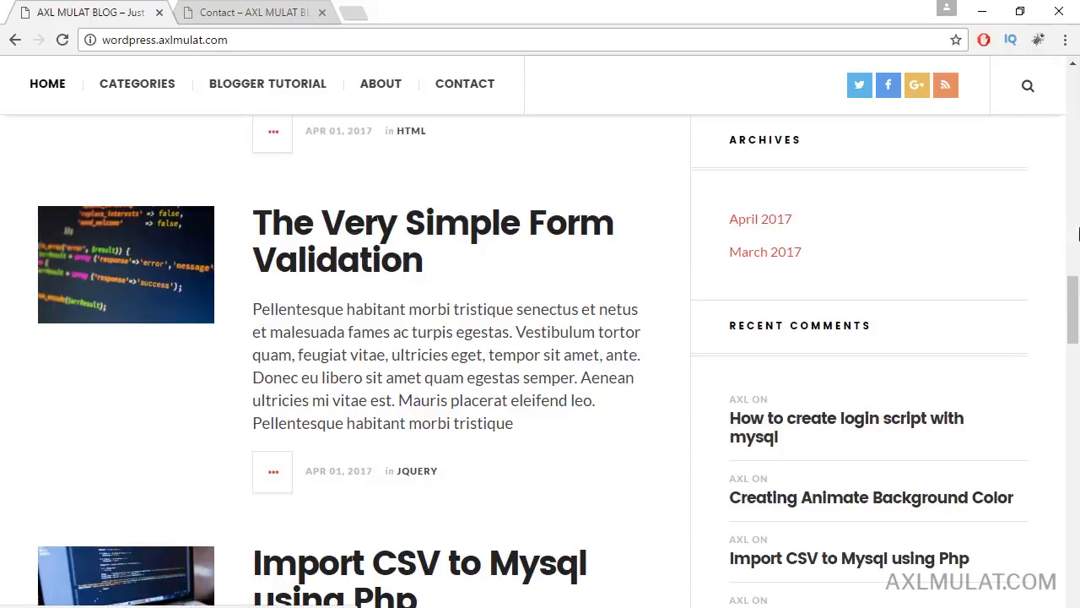
scroll(down, 3)
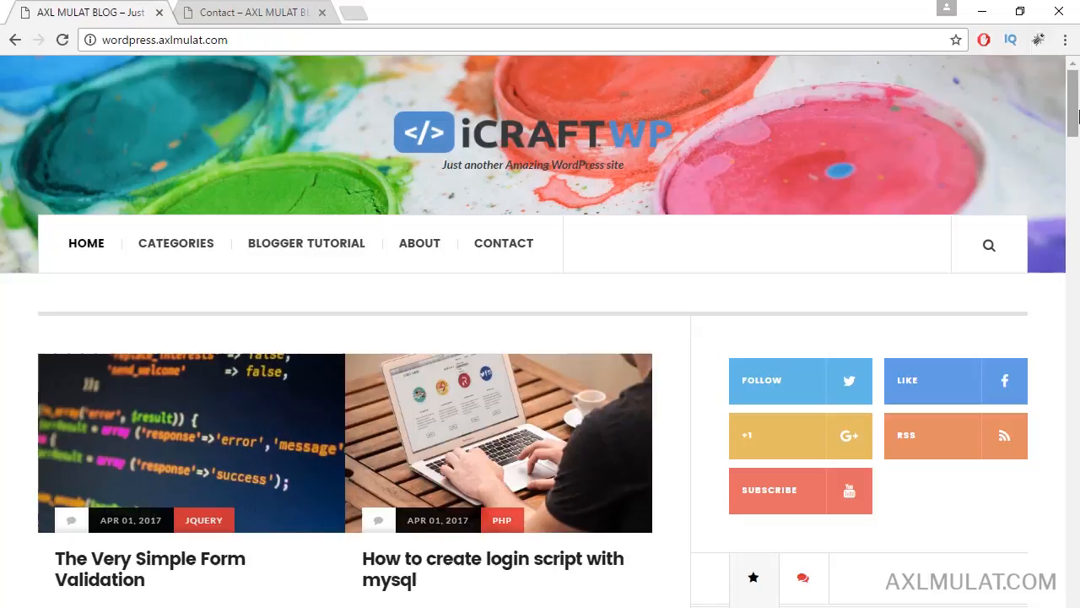
Scroll on to the footer's Recent Posts, Pages and Categories widgets, then jump back to the top header
scroll(down, 3)
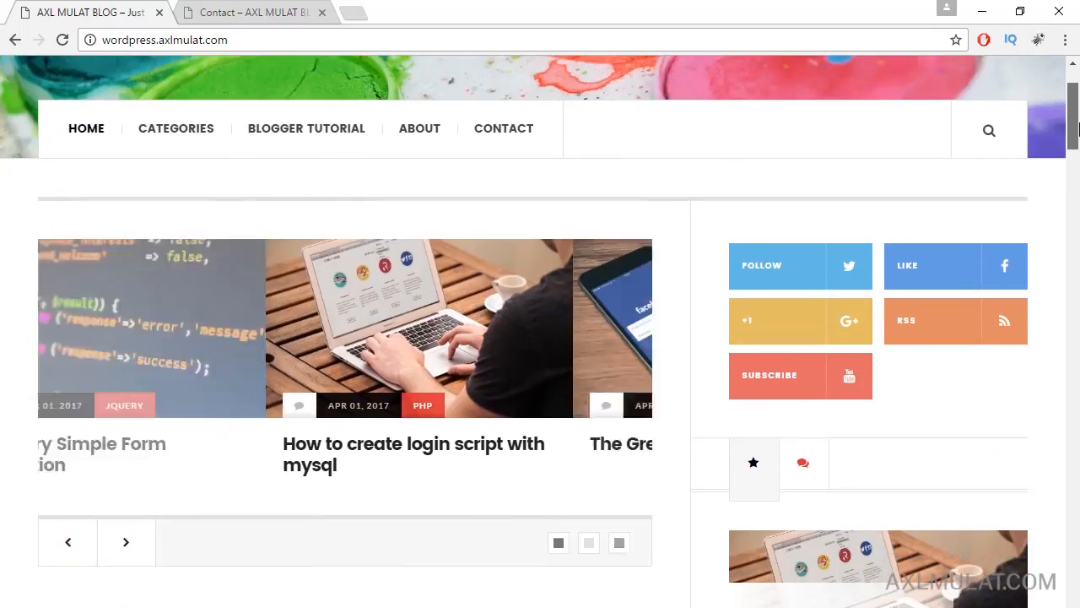
scroll(down, 3)
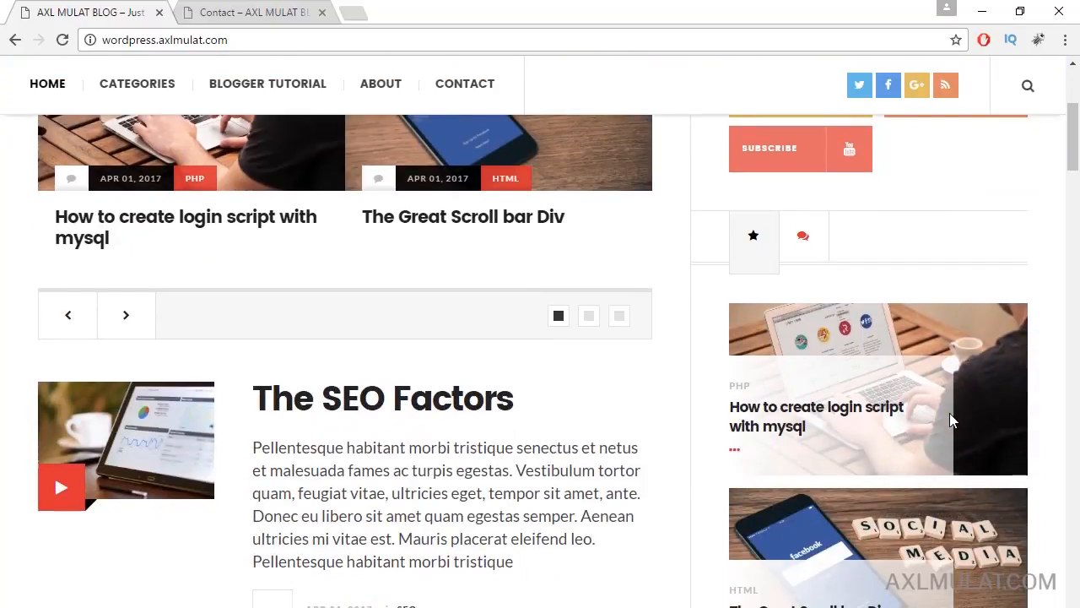
scroll(down, 3)
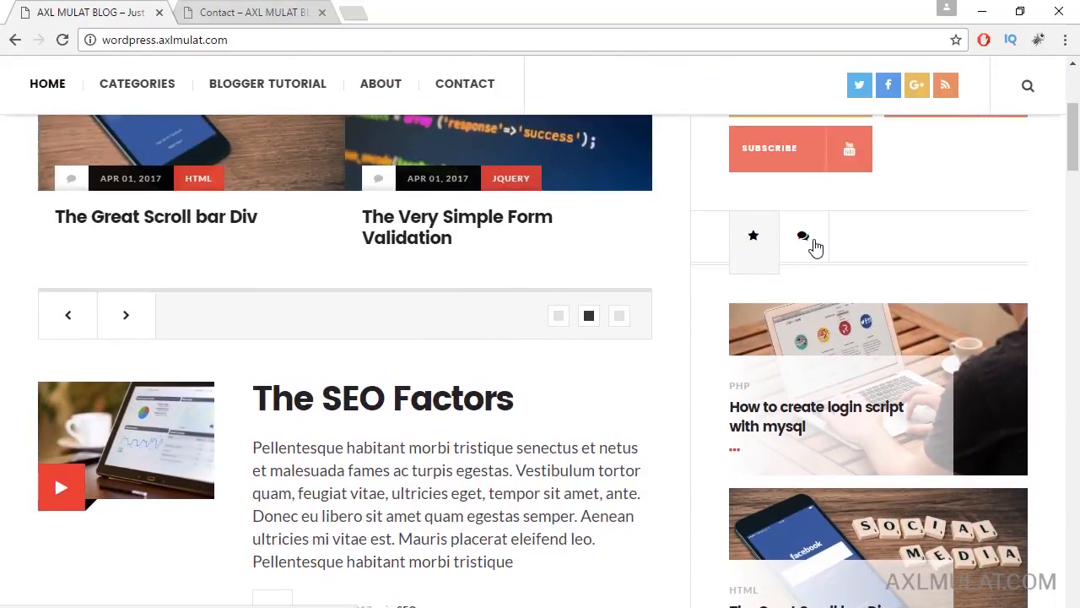
scroll(down, 3)
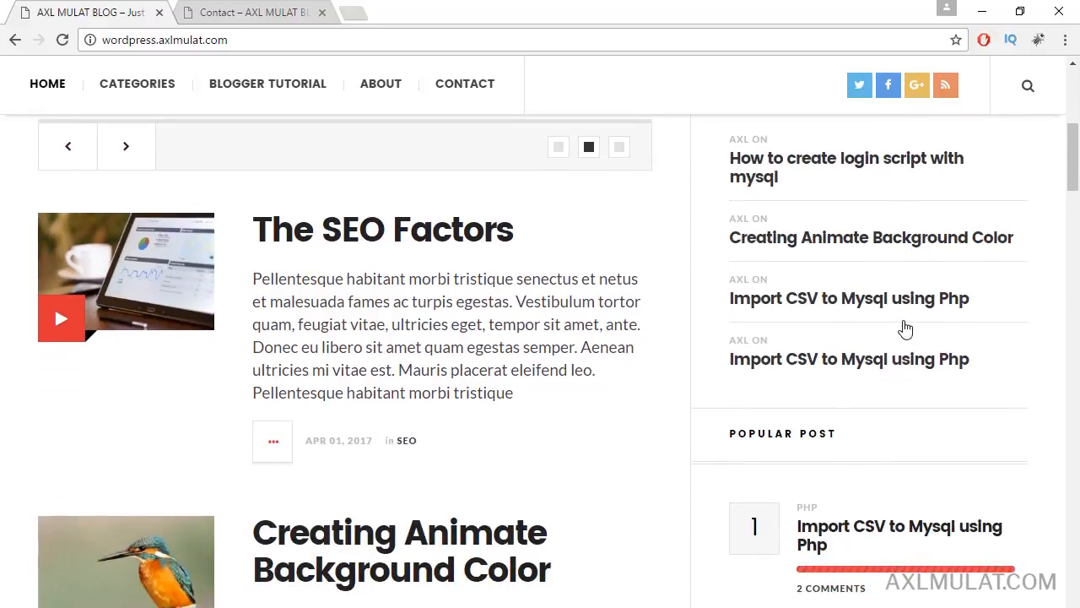
scroll(down, 3)
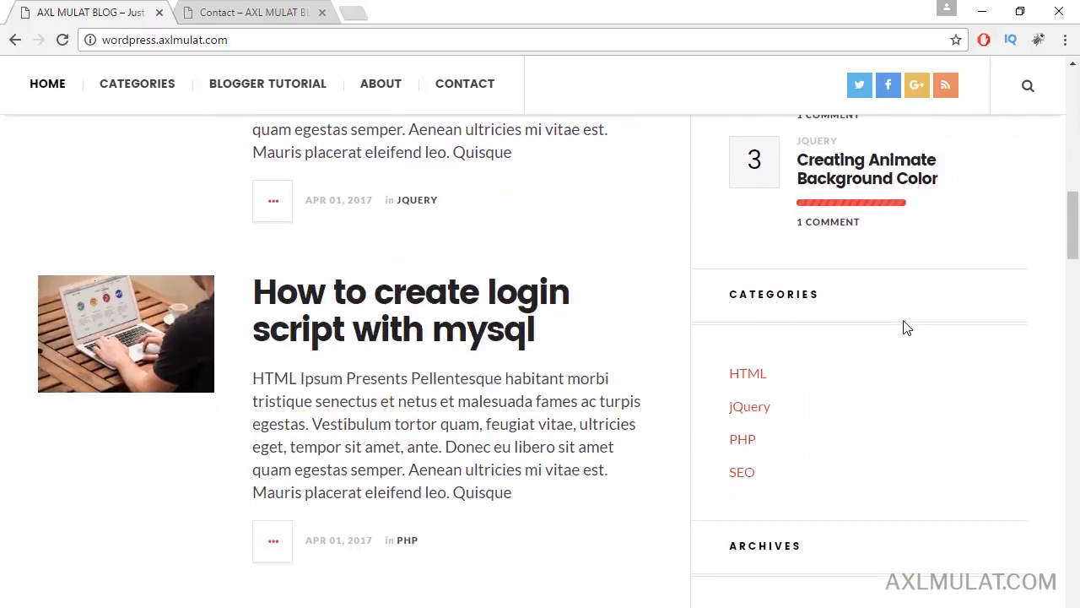
scroll(down, 3)
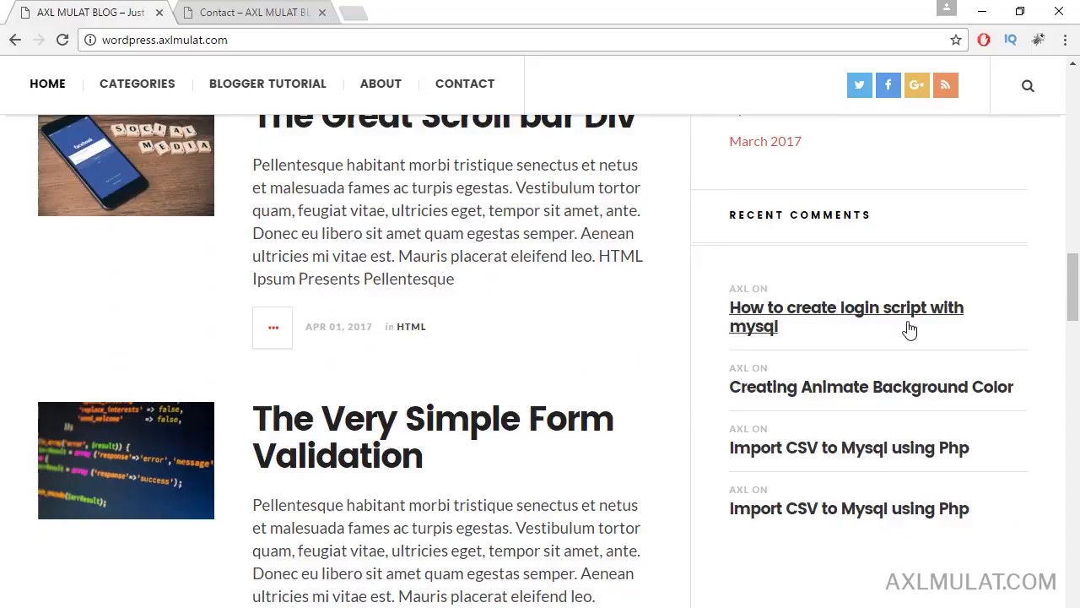
scroll(down, 3)
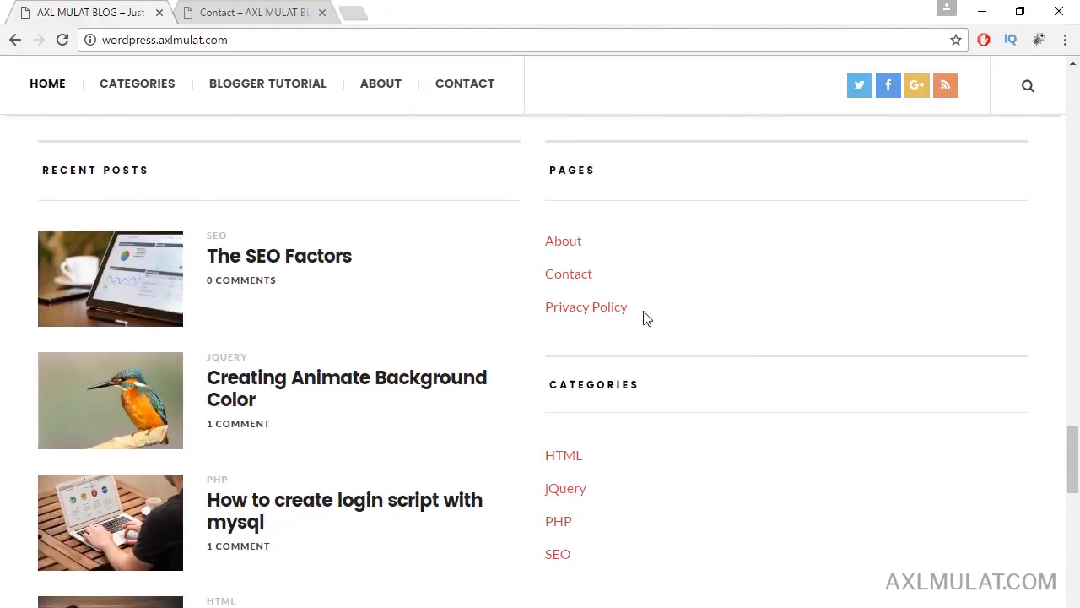
mouse_move(638, 272)
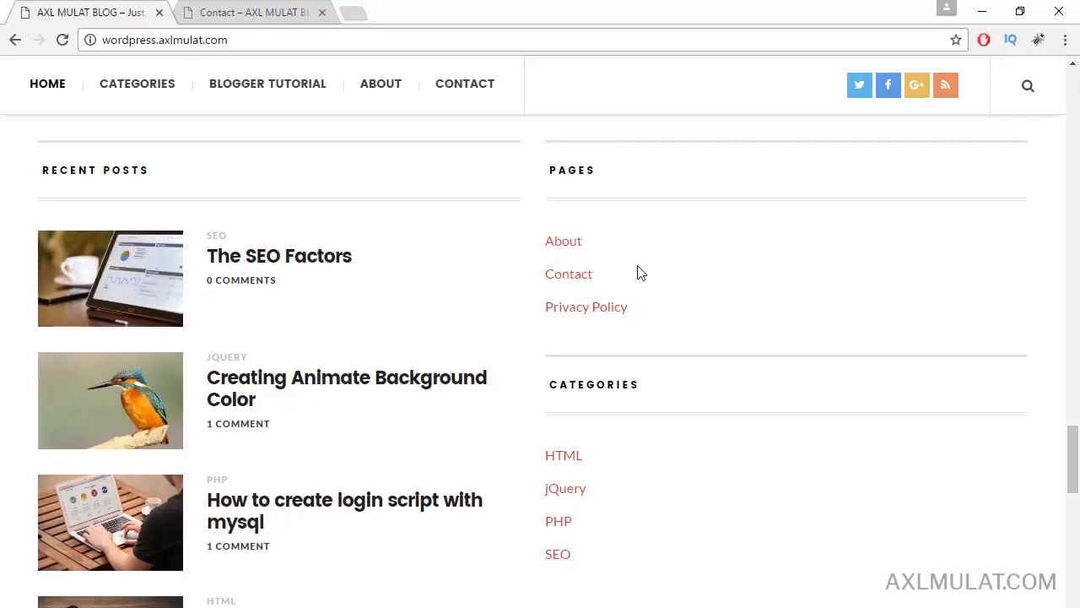
click(136, 84)
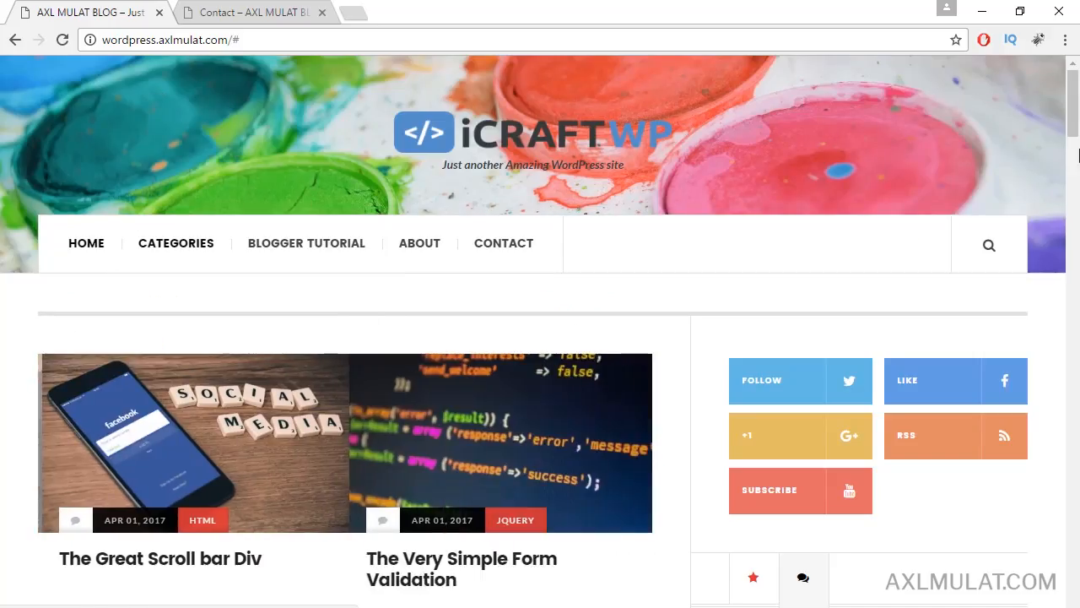
scroll(down, 3)
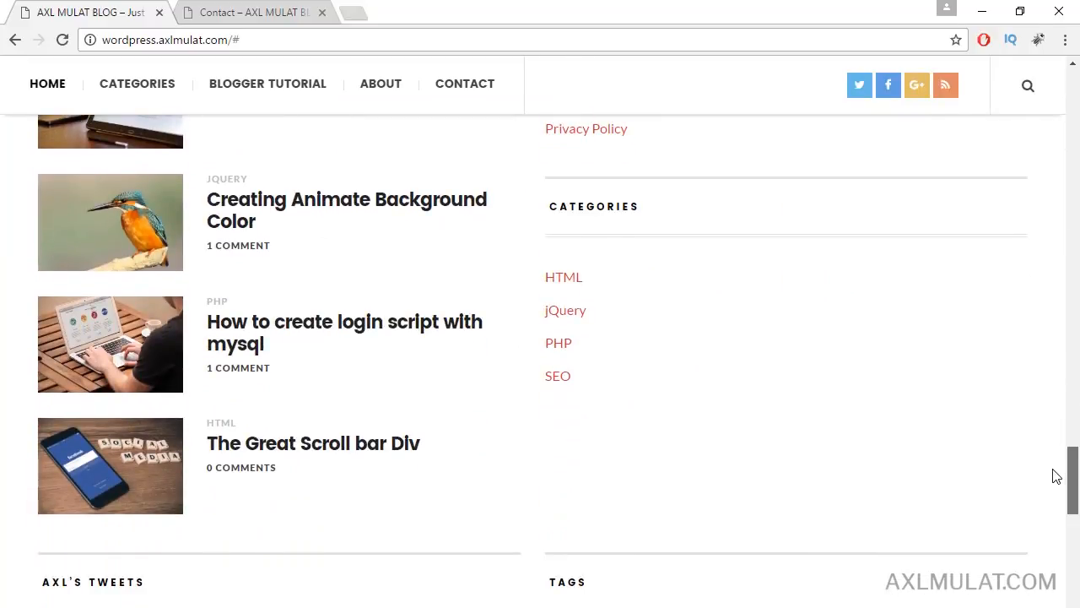
scroll(up, 3)
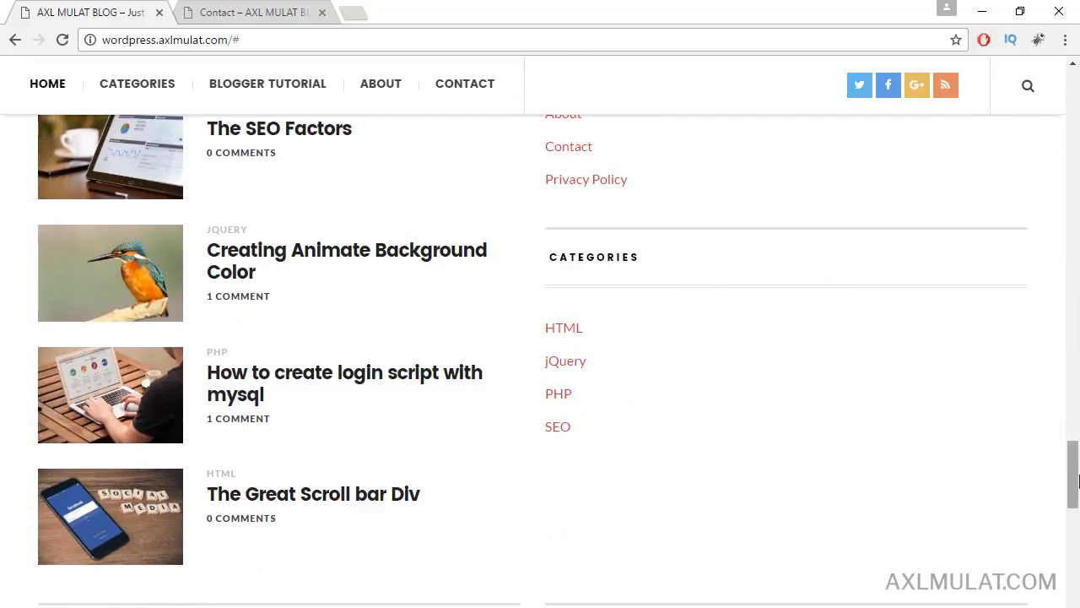
scroll(down, 3)
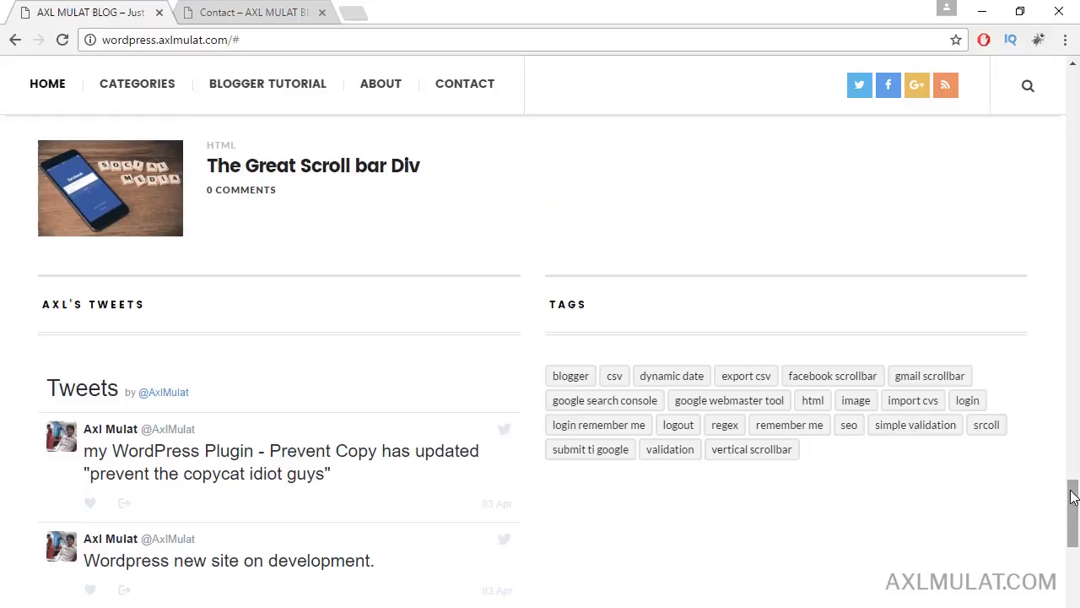
scroll(down, 3)
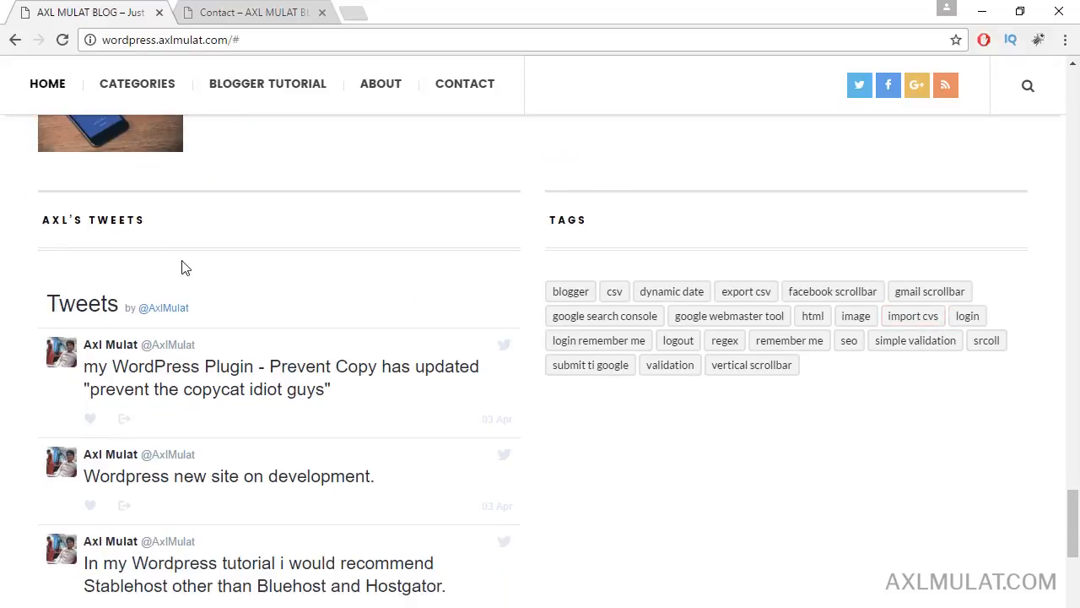
mouse_move(250, 330)
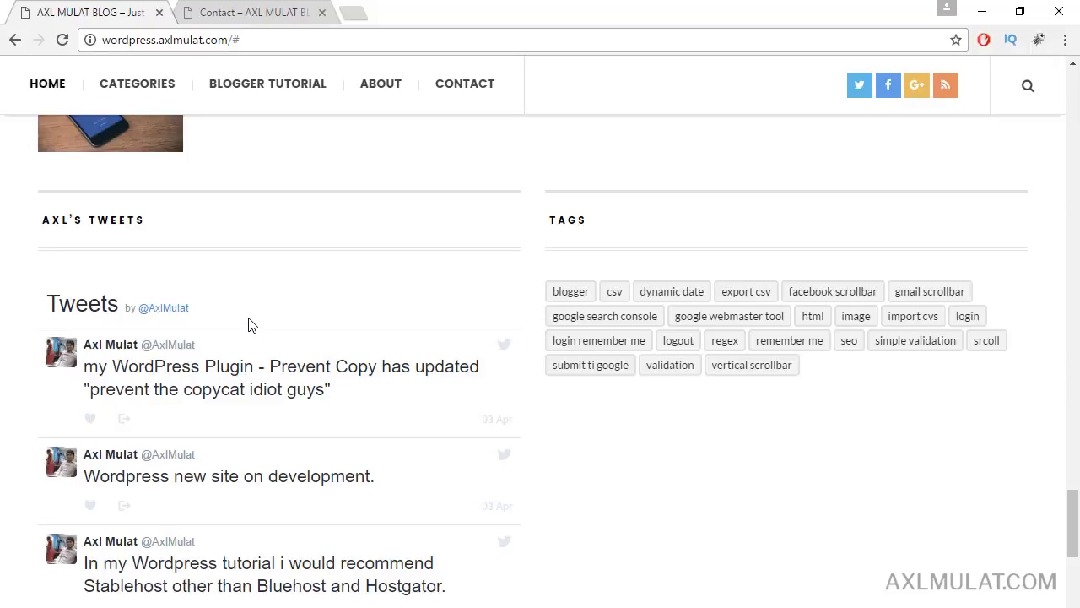
scroll(up, 3)
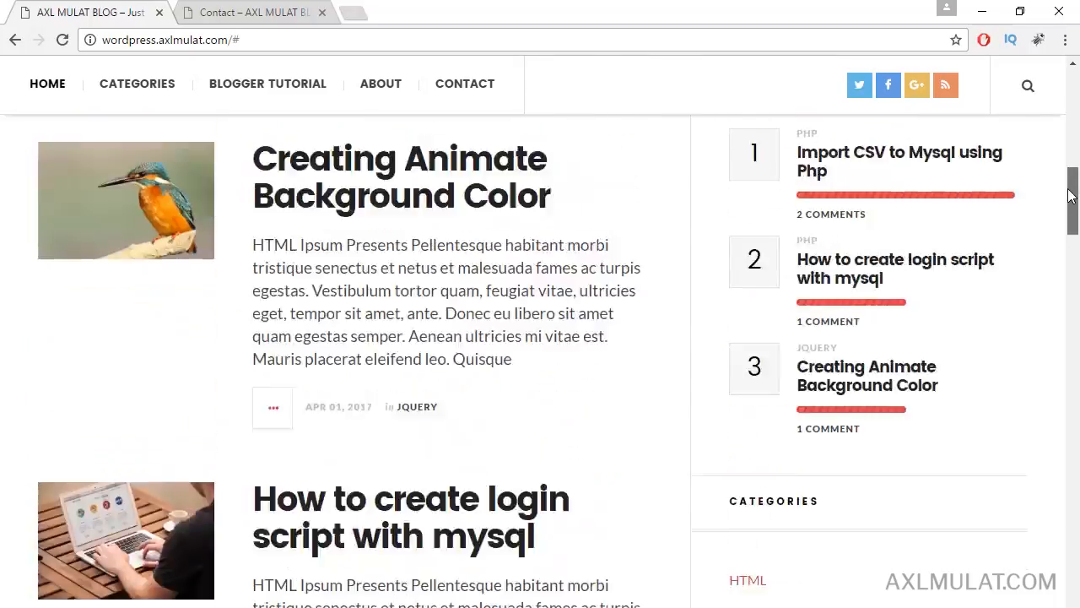
scroll(down, 3)
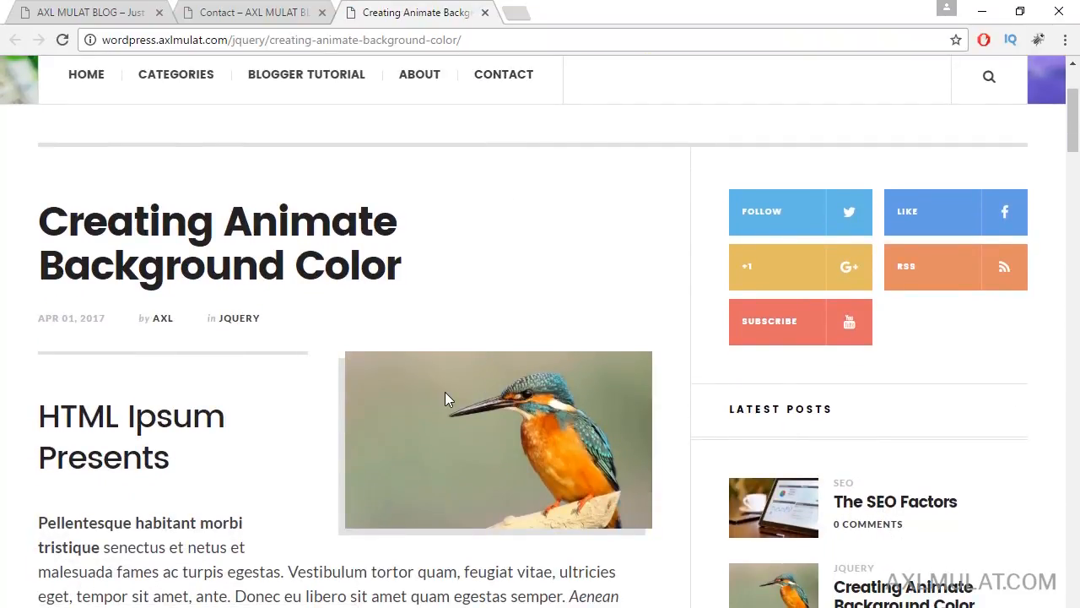
Scroll through the Creating Animate Background Color post's gallery and list content
scroll(down, 3)
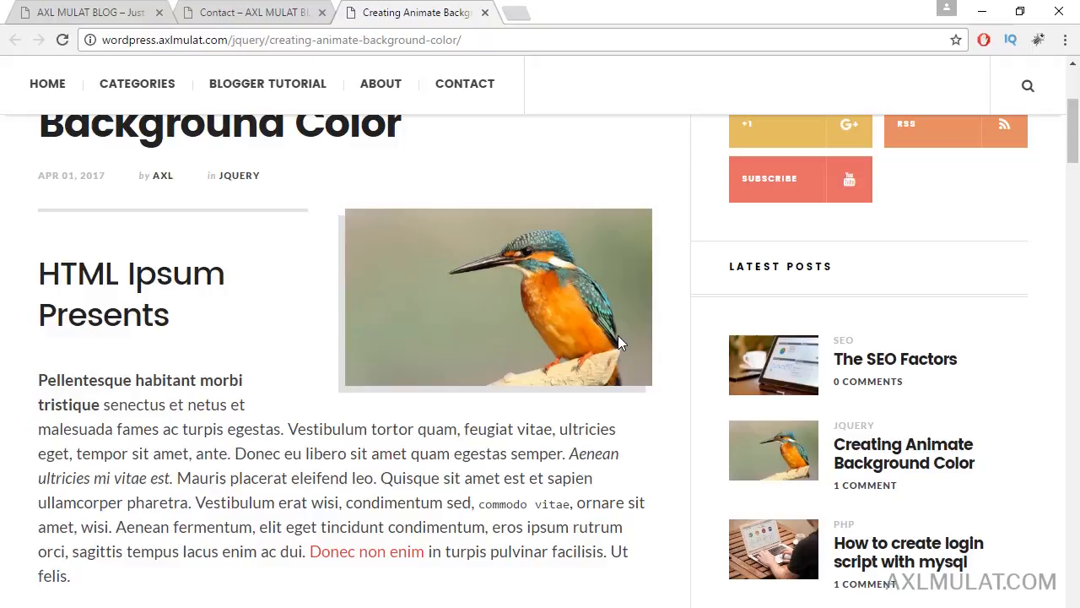
mouse_move(414, 189)
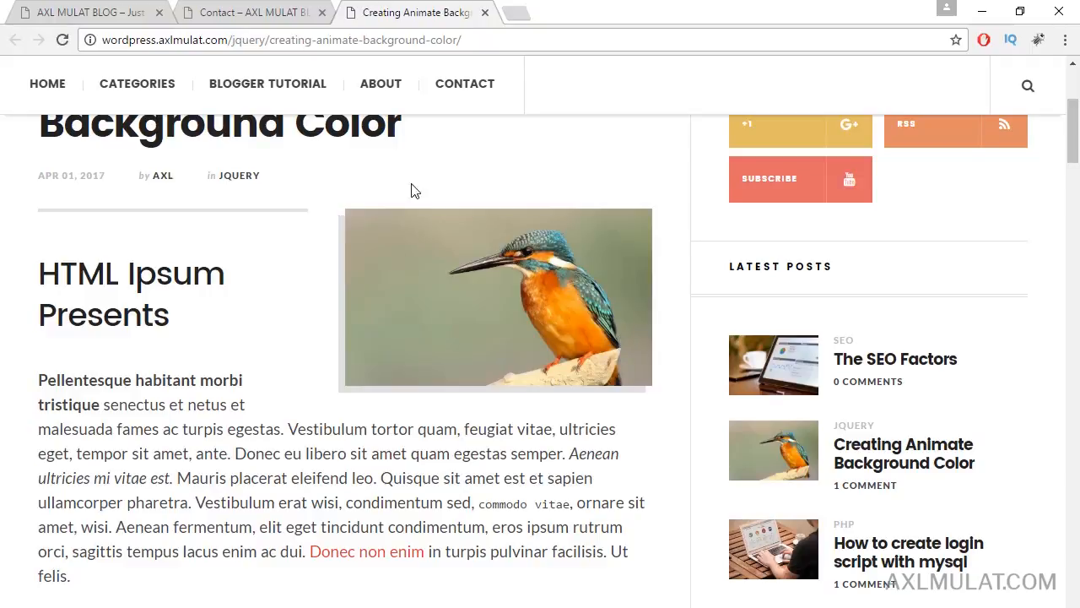
mouse_move(1067, 142)
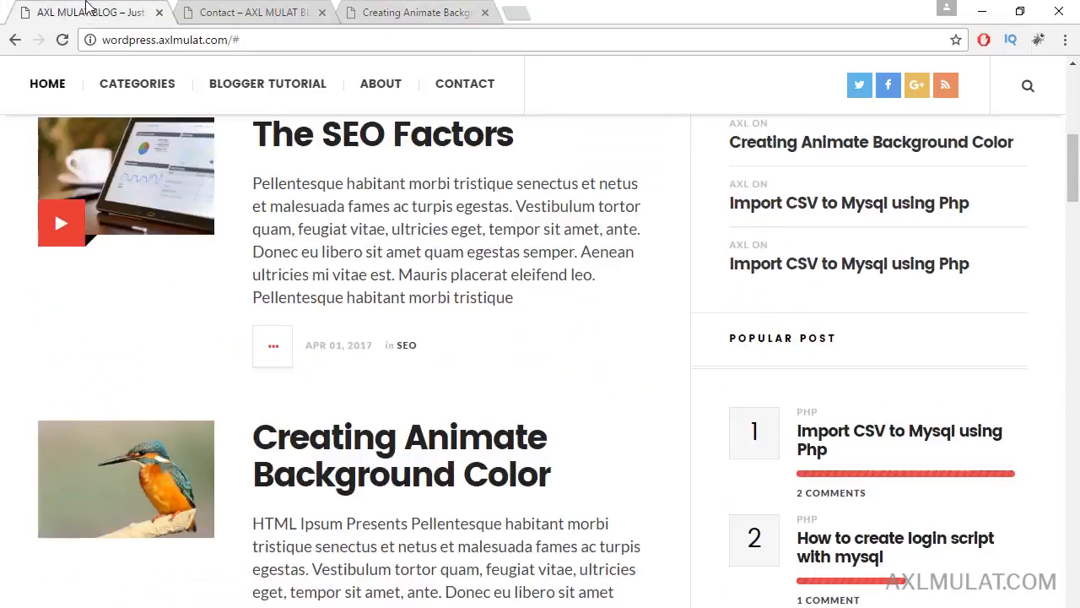
scroll(up, 3)
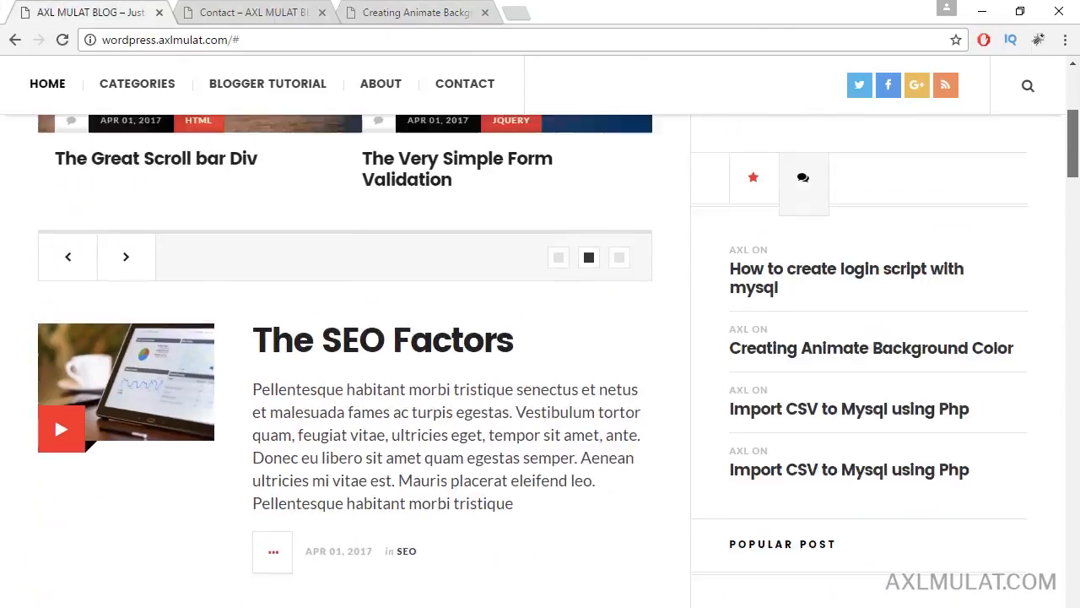
scroll(down, 3)
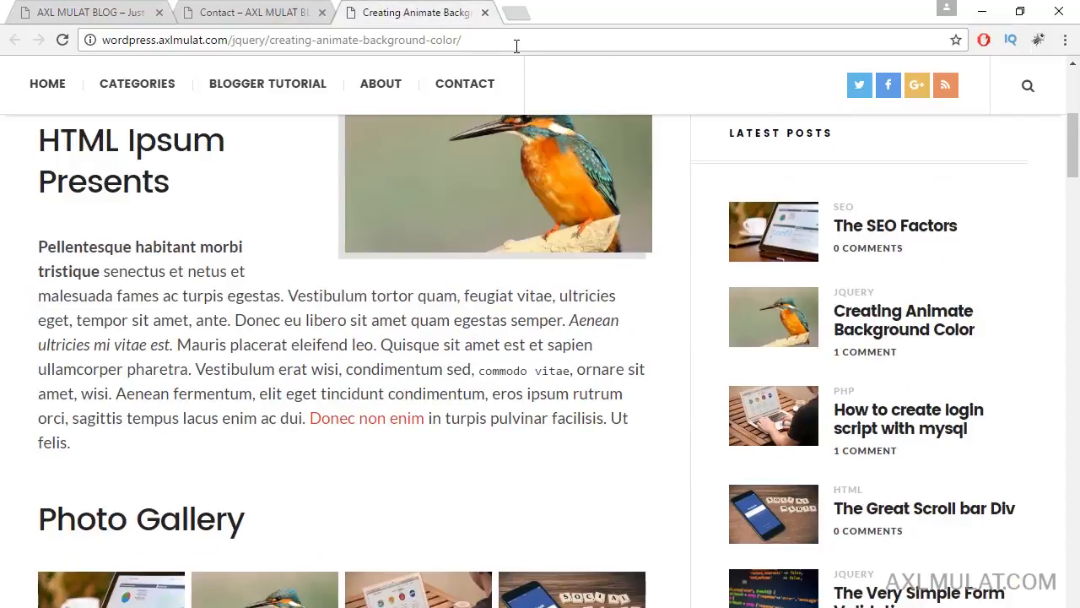
scroll(down, 3)
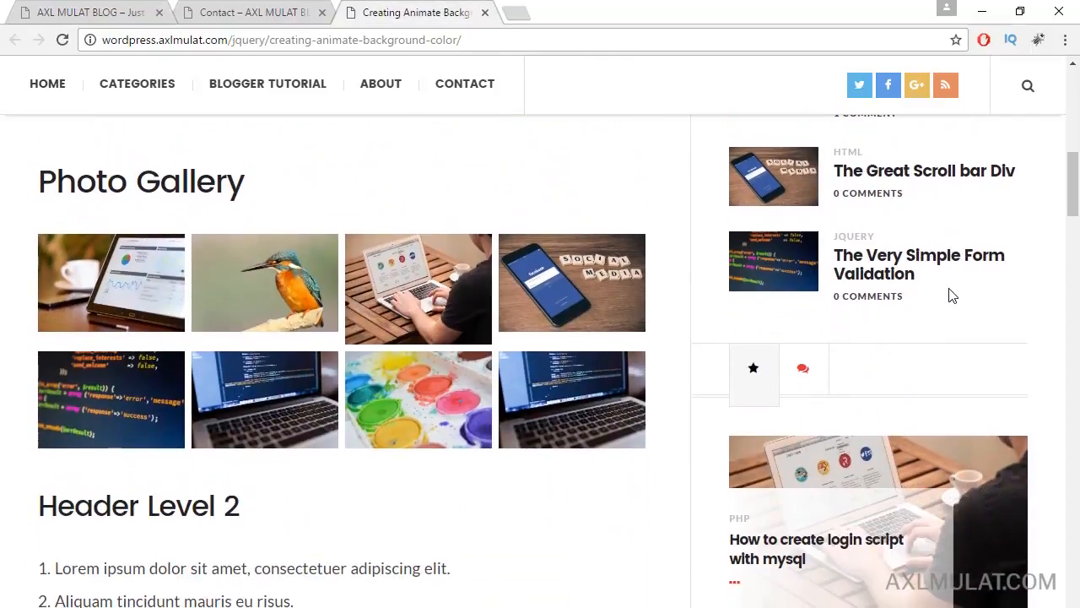
Scroll on to the quote and code block, then open The SEO Factors post in a new tab
scroll(down, 3)
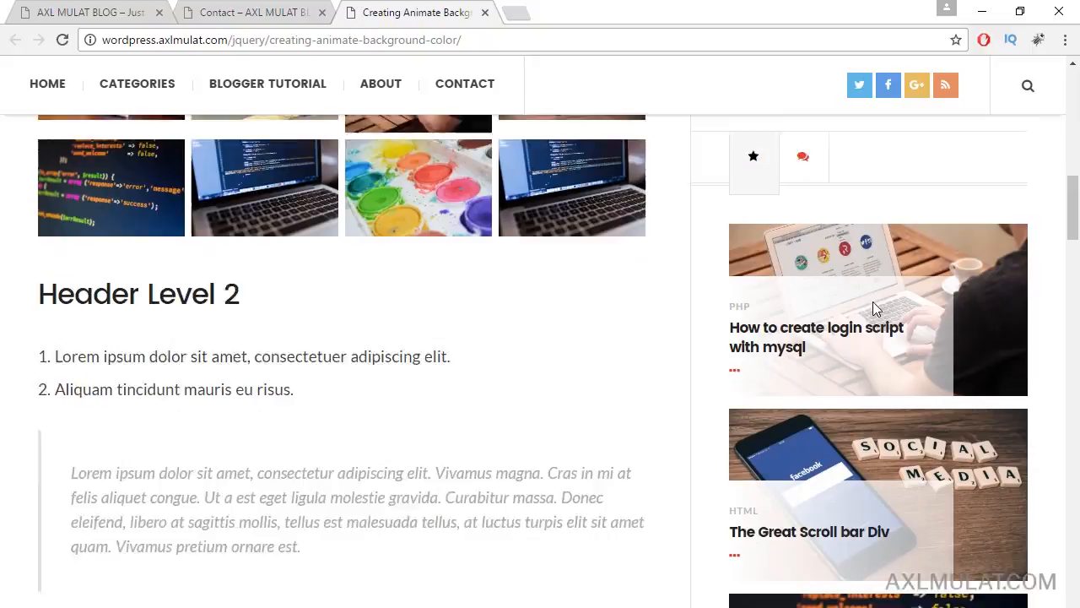
scroll(down, 3)
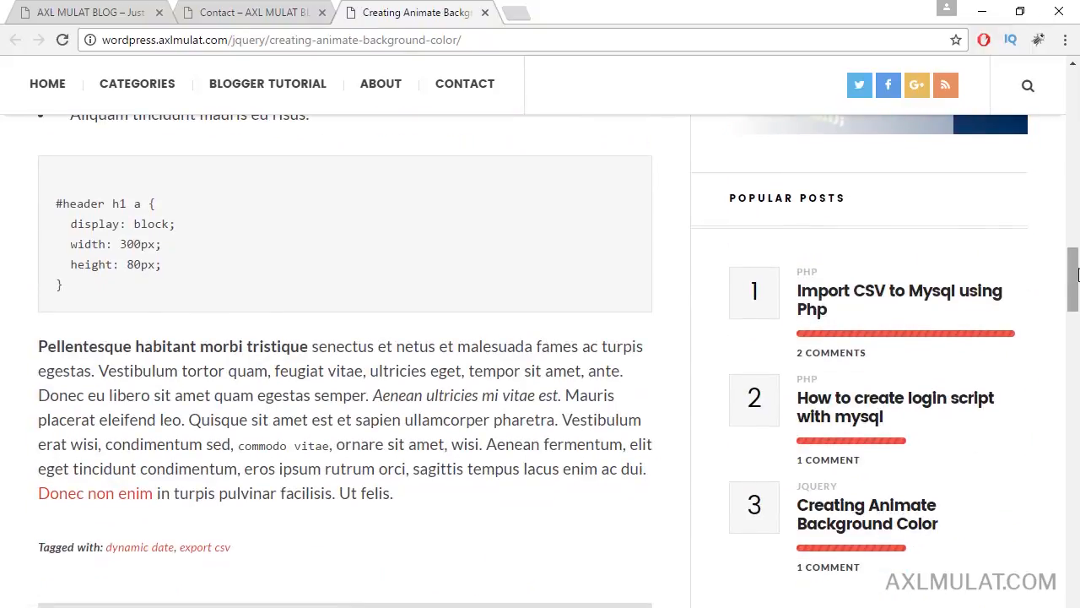
scroll(down, 3)
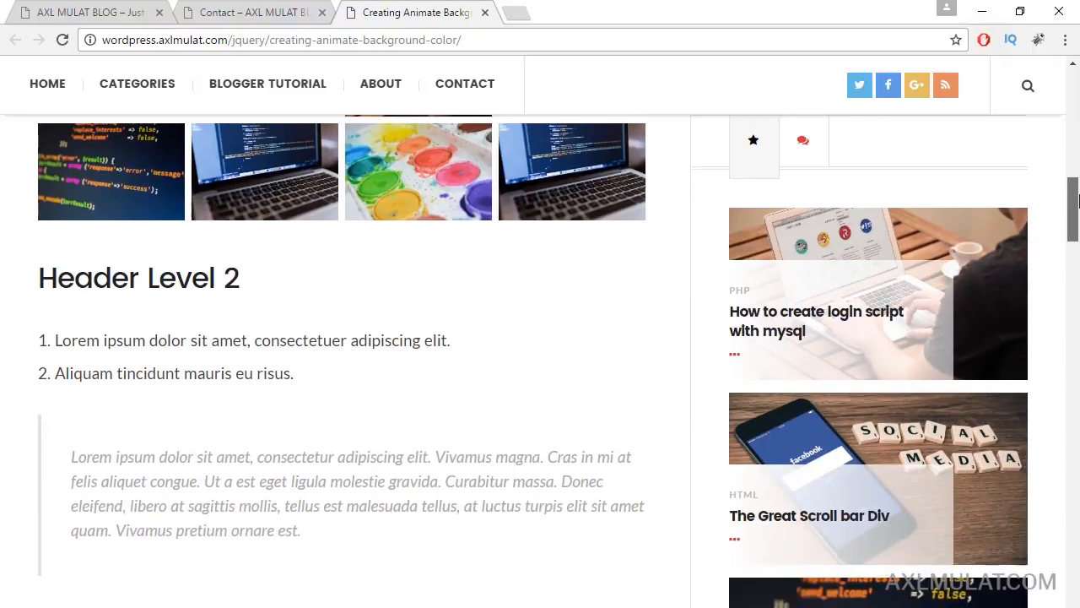
click(47, 84)
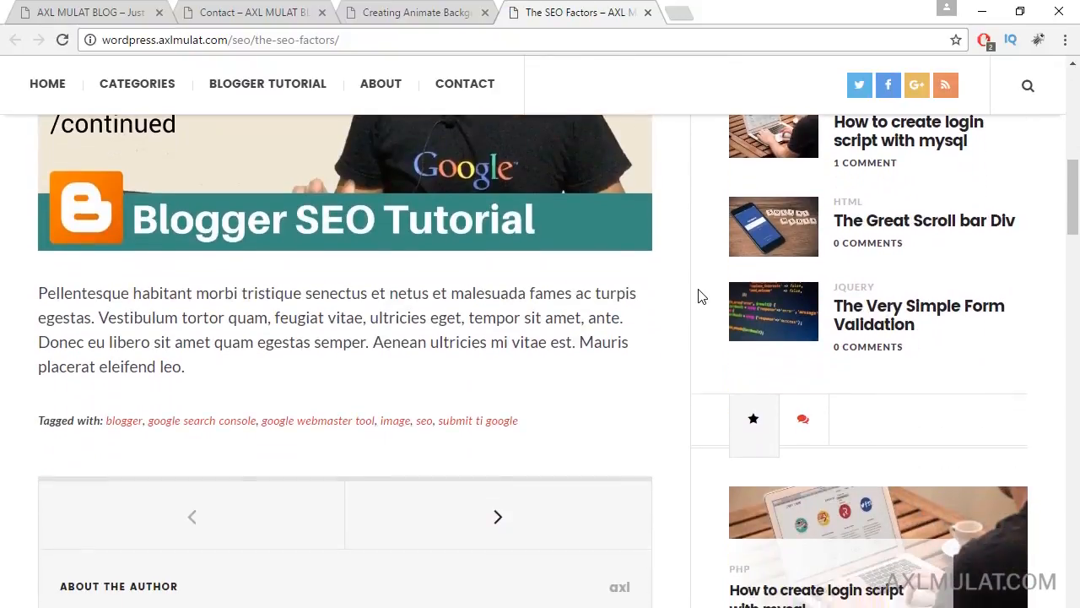
Scroll The SEO Factors post to its top showing title, date, category and follow widgets
scroll(up, 3)
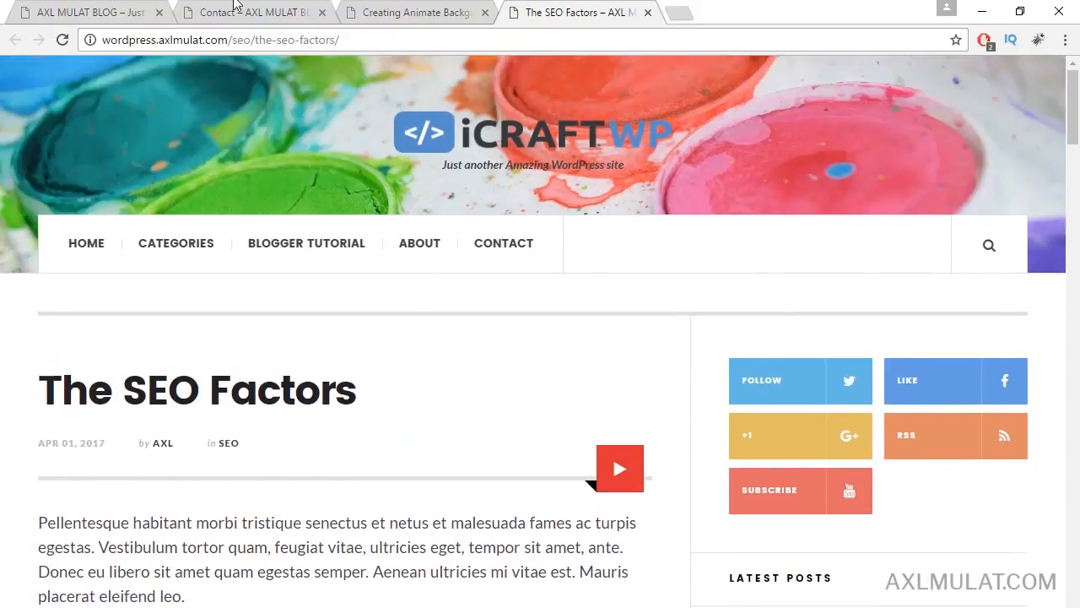
mouse_move(487, 311)
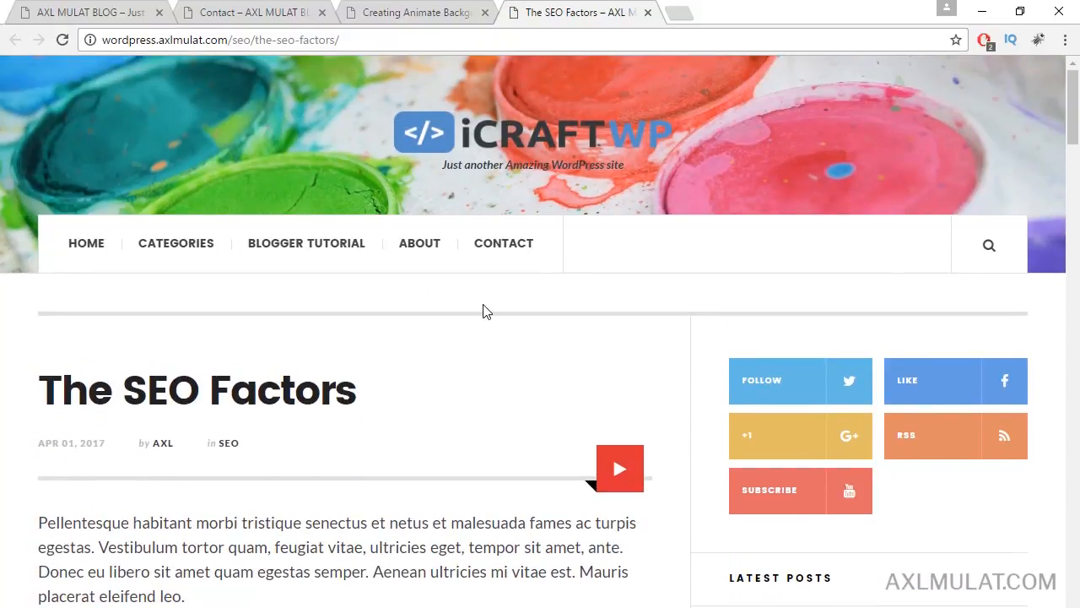